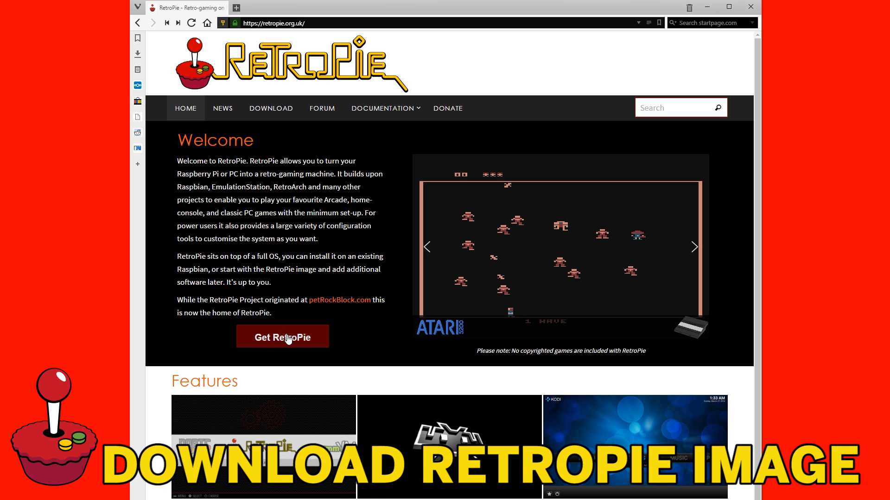
Go from the RetroPie home page to the Download page listing Raspberry Pi 2/3 images
left_click(283, 336)
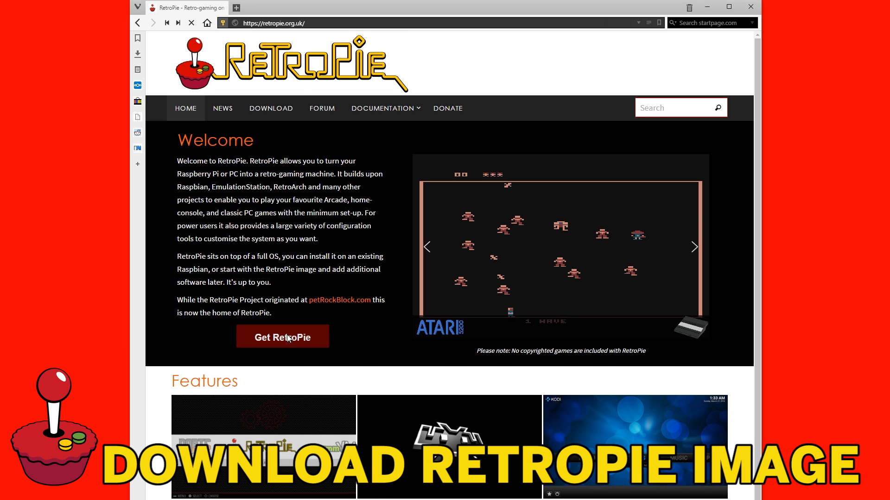
left_click(282, 336)
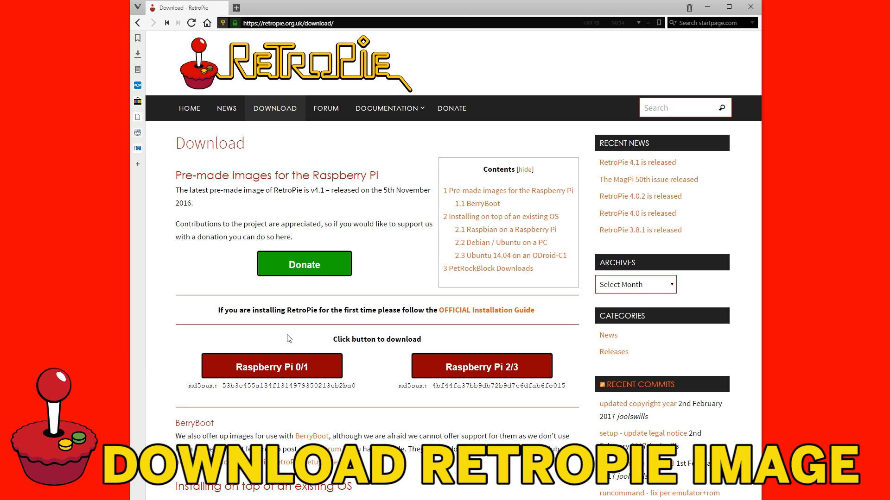
mouse_move(481, 365)
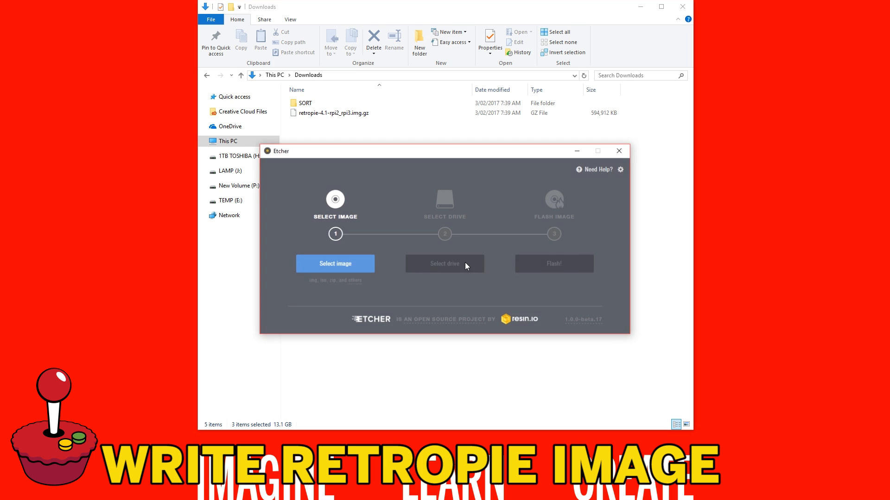
Choose the downloaded RetroPie 4.1 .img.gz as the image to flash
left_click(334, 263)
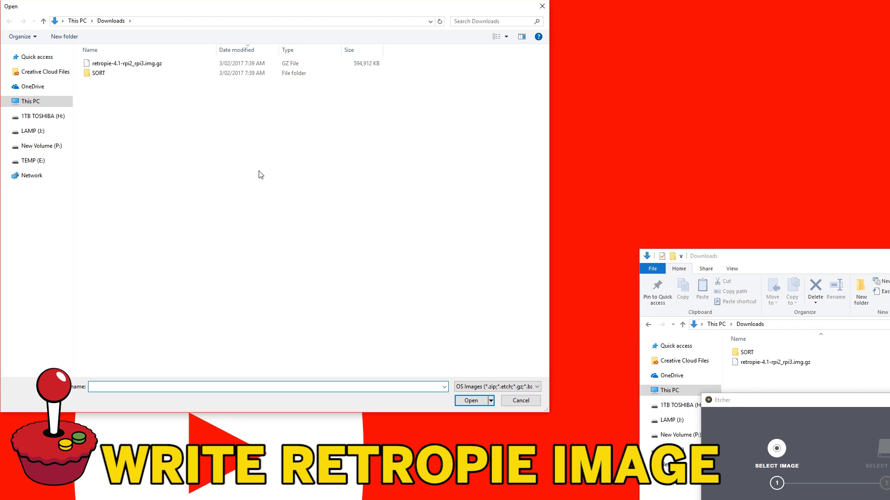
left_click(126, 63)
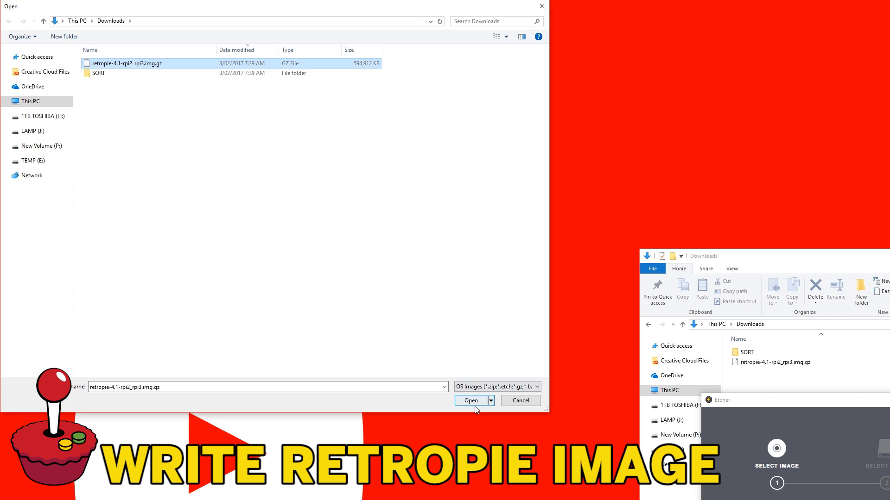
left_click(470, 401)
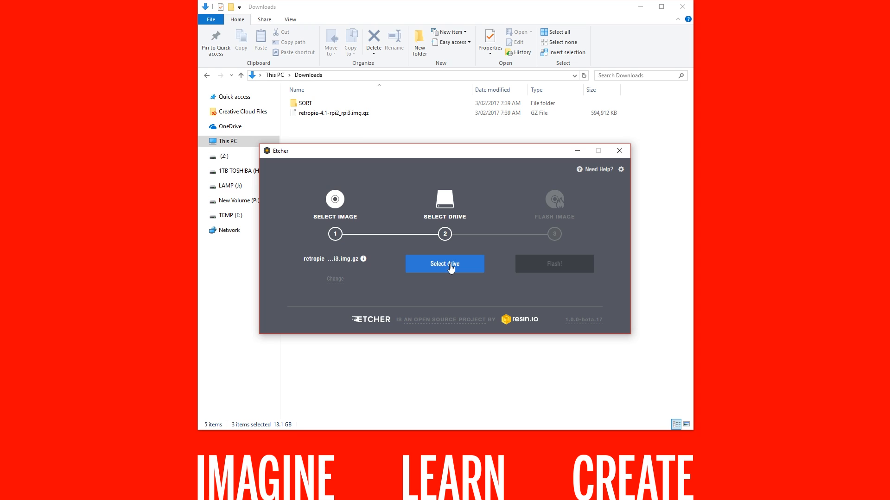
Target the 32 GB card reader drive and start flashing the image
left_click(444, 263)
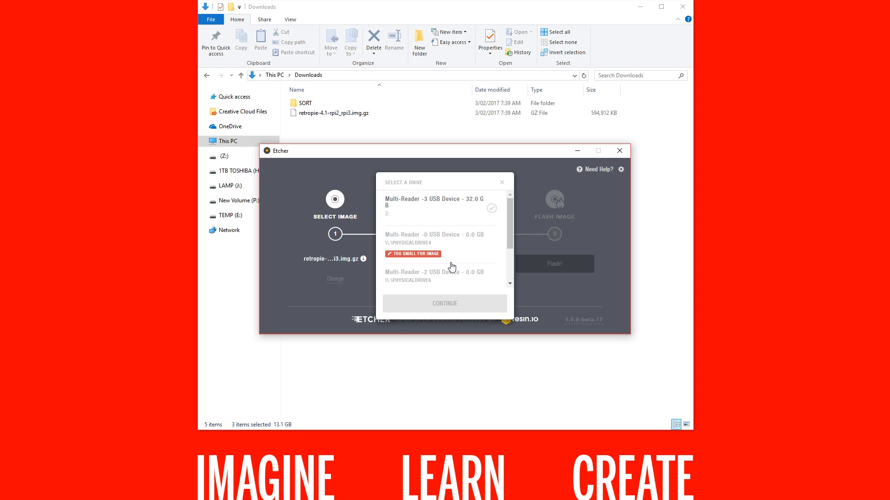
left_click(440, 204)
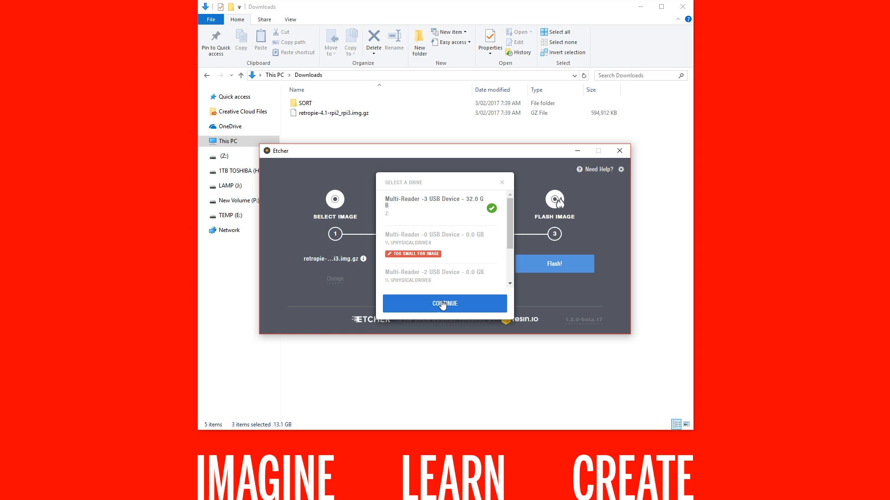
left_click(445, 304)
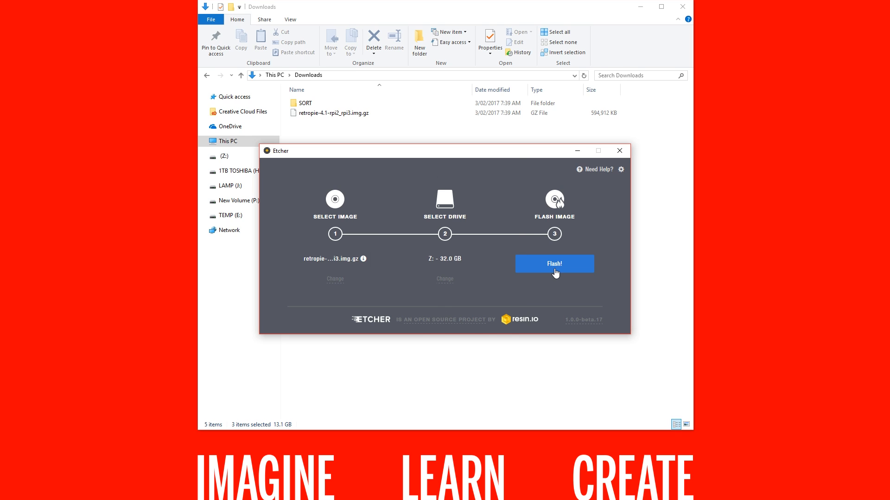
left_click(553, 263)
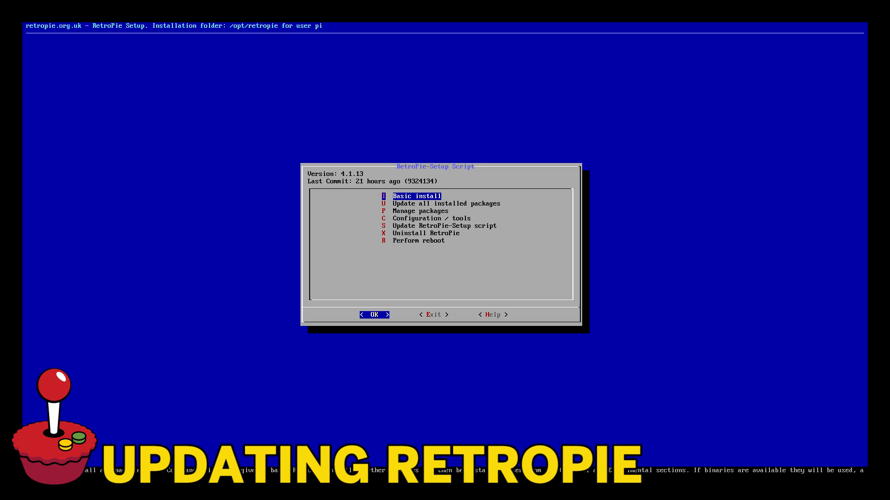
Run 'Update all installed packages', confirm with Yes, and let the update complete
key("Down")
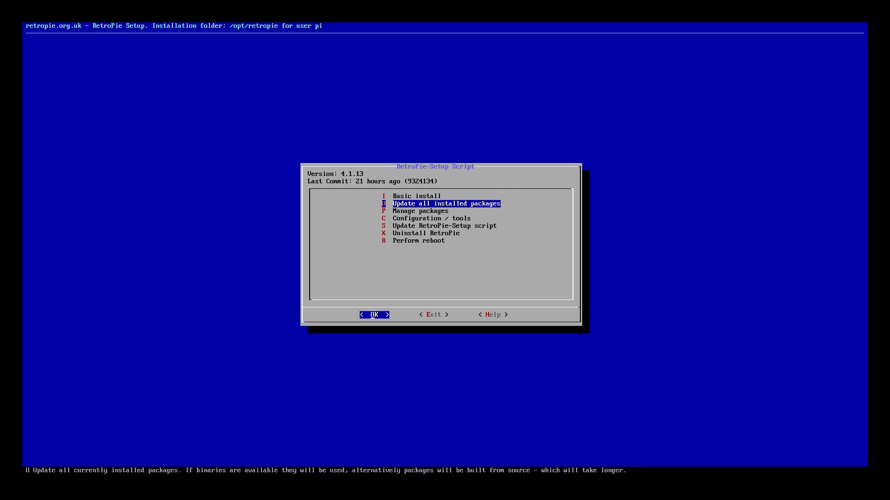
left_click(373, 314)
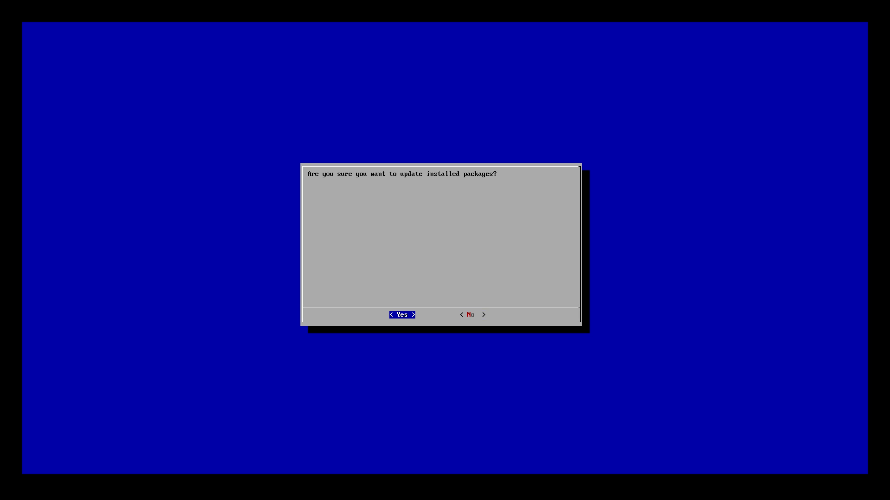
left_click(401, 315)
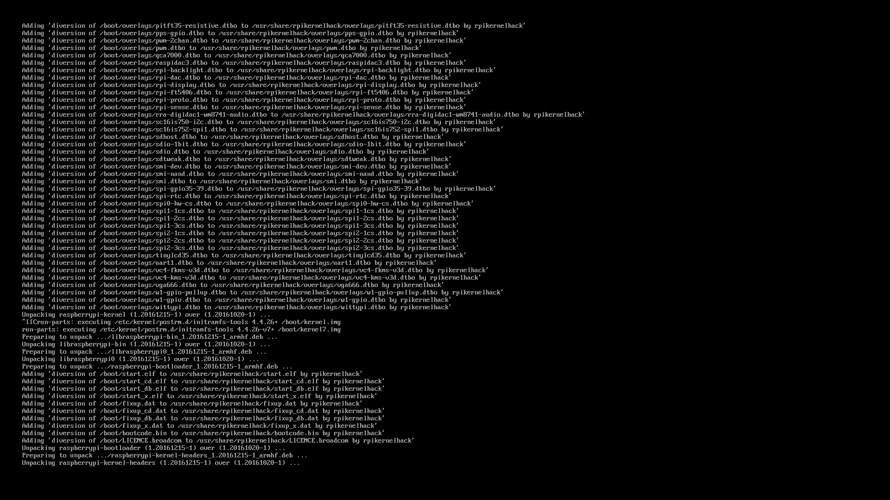
scroll("down", 3)
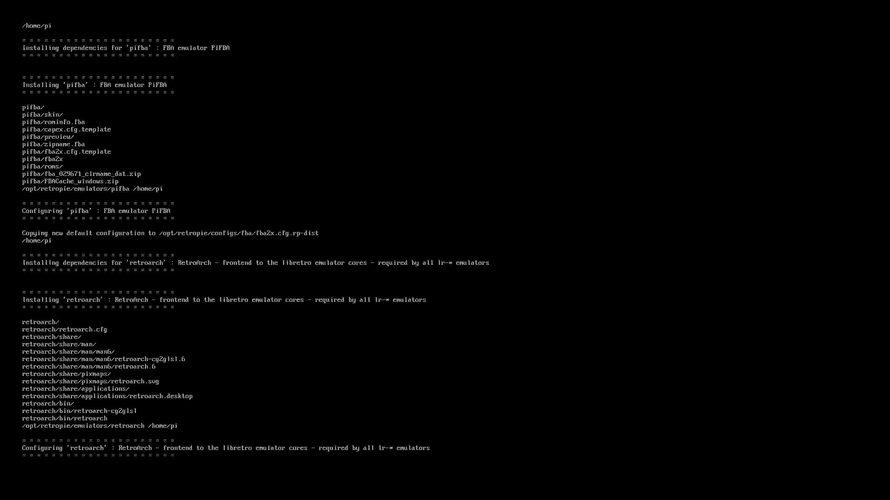
scroll("down", 3)
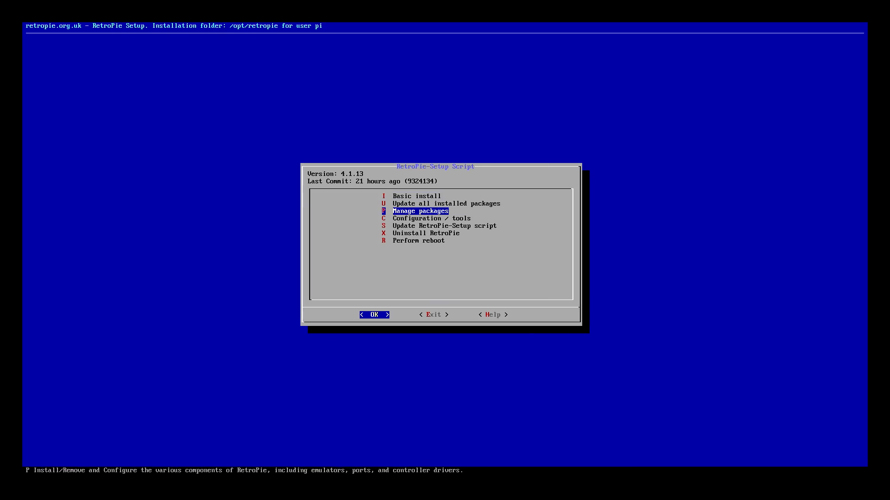
key("Down")
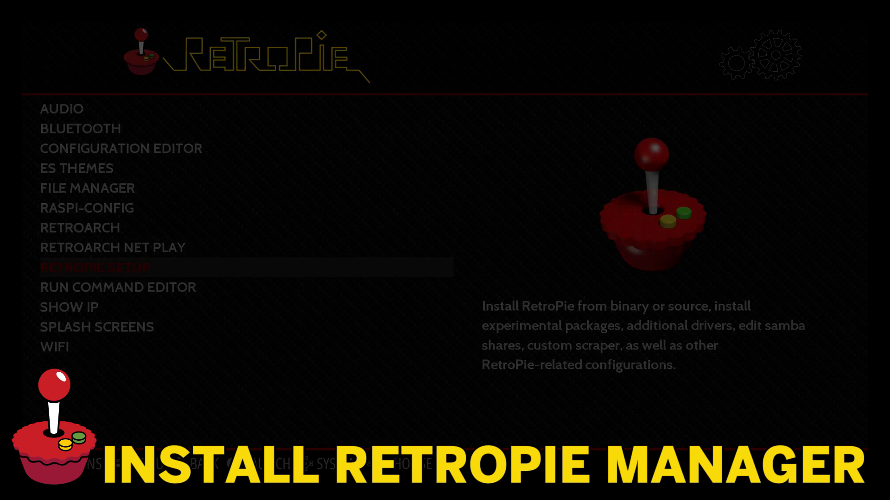
Launch RetroPie-Setup and browse Manage packages > experimental down the list
left_click(95, 268)
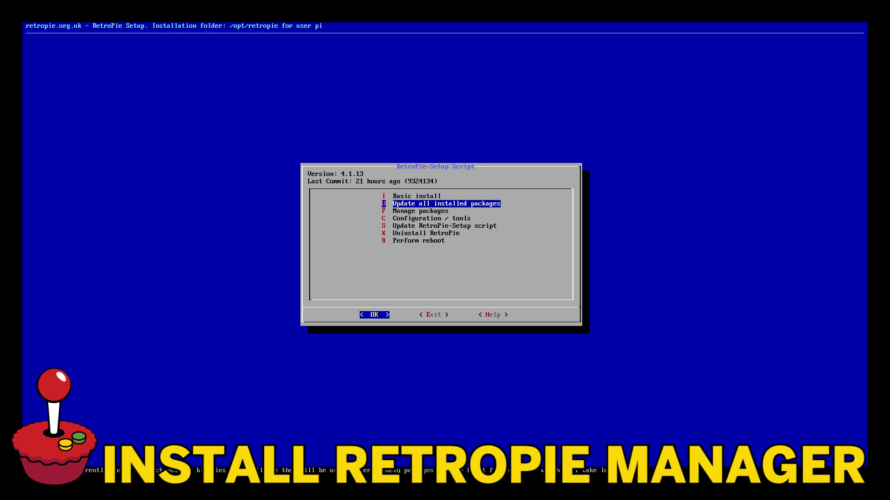
left_click(374, 315)
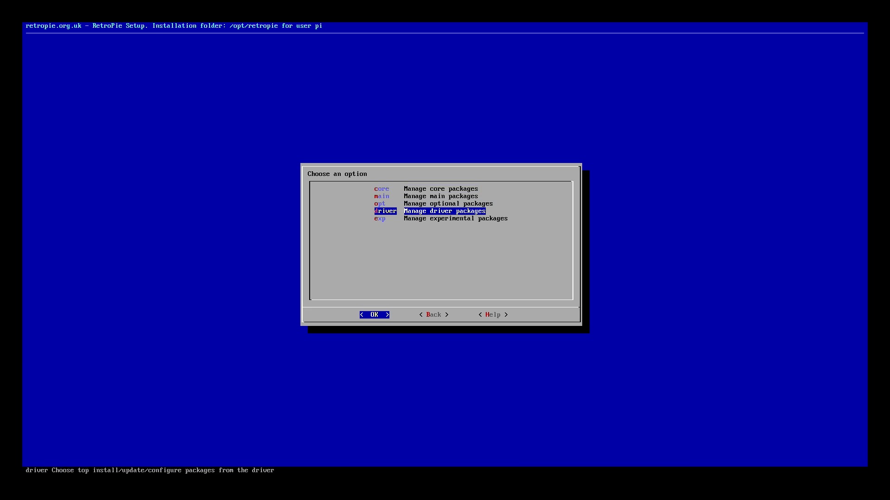
left_click(374, 315)
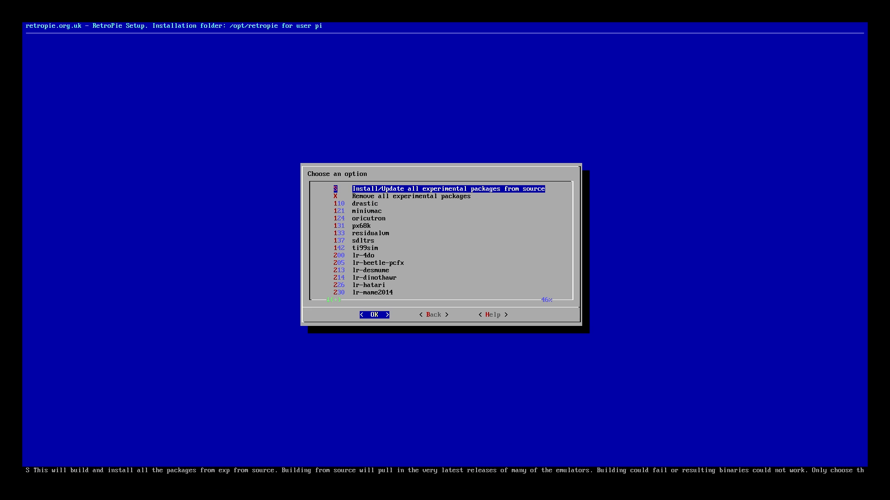
key("Down")
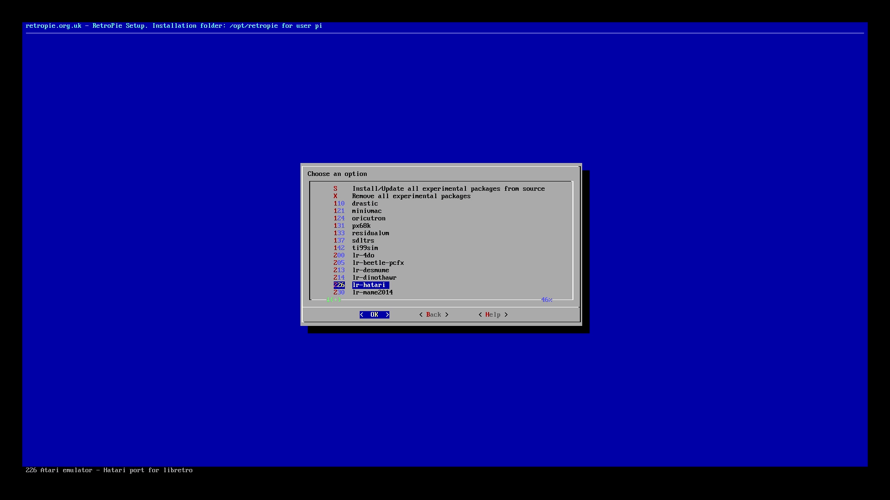
scroll("down", 3)
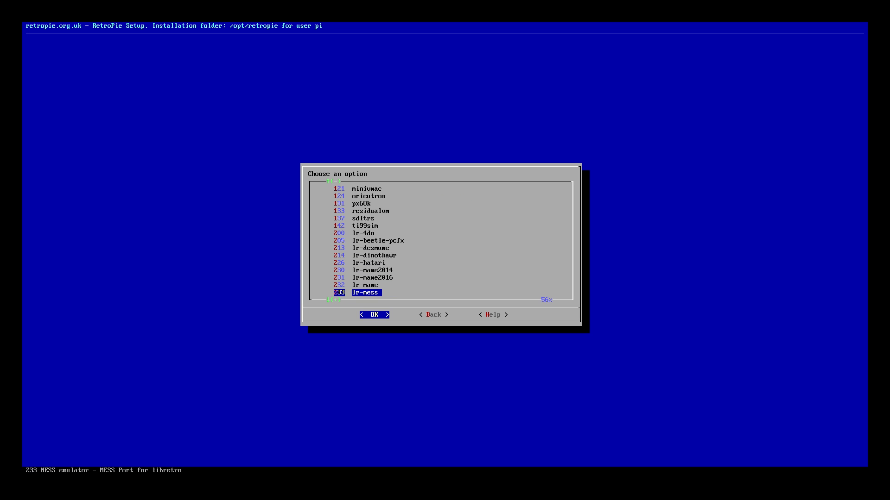
scroll("down", 3)
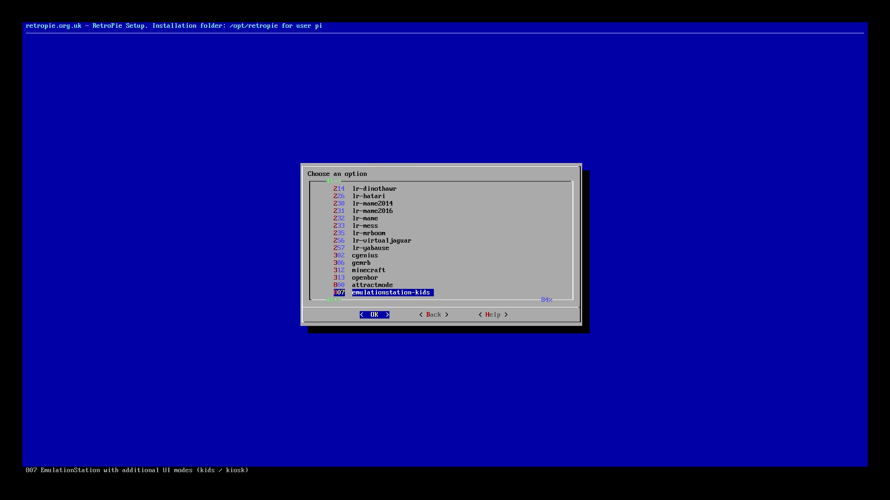
scroll("down", 3)
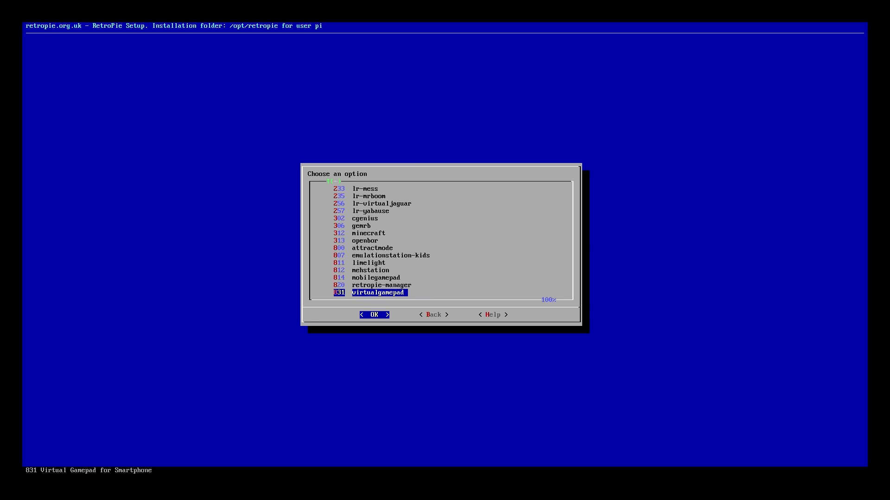
Select retropie-manager and install it from source
key("Up")
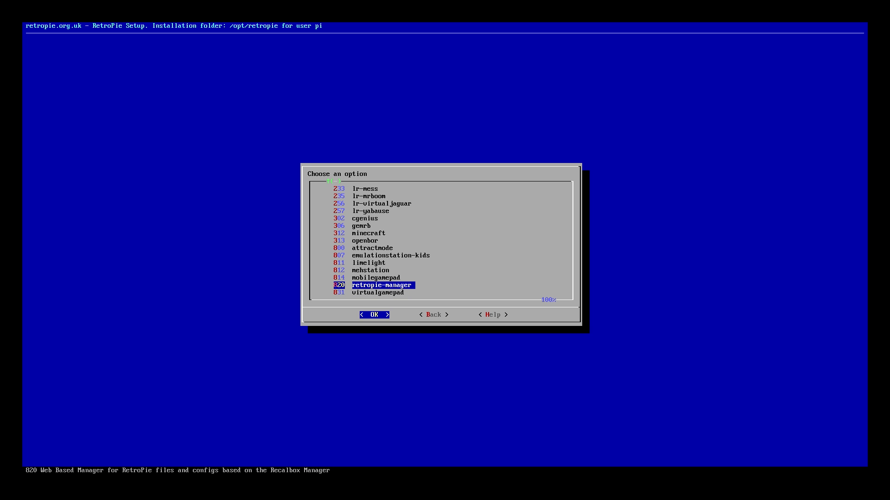
left_click(373, 315)
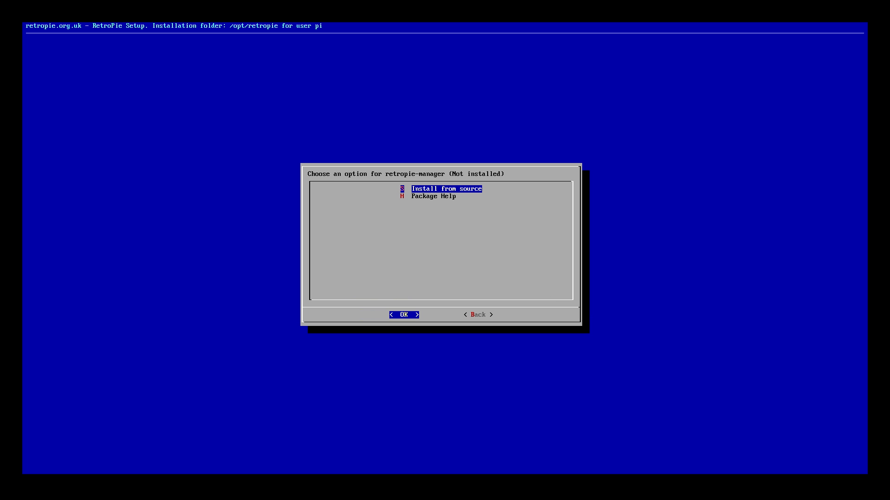
left_click(404, 314)
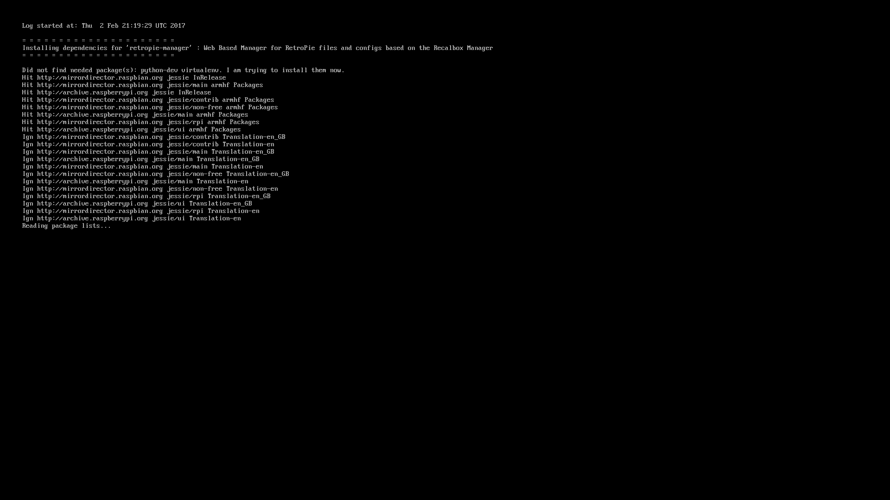
In retropie-manager's Configuration / Options, enable RetroPie-Manager on boot
scroll("down", 3)
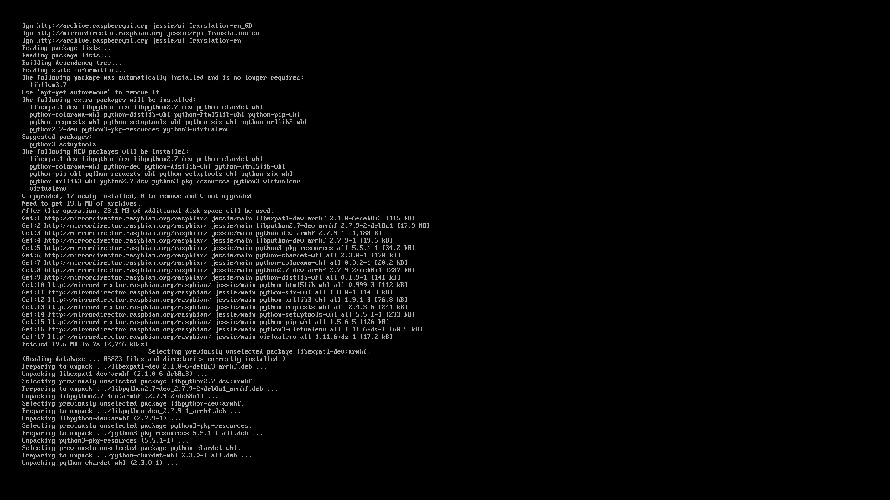
scroll("down", 3)
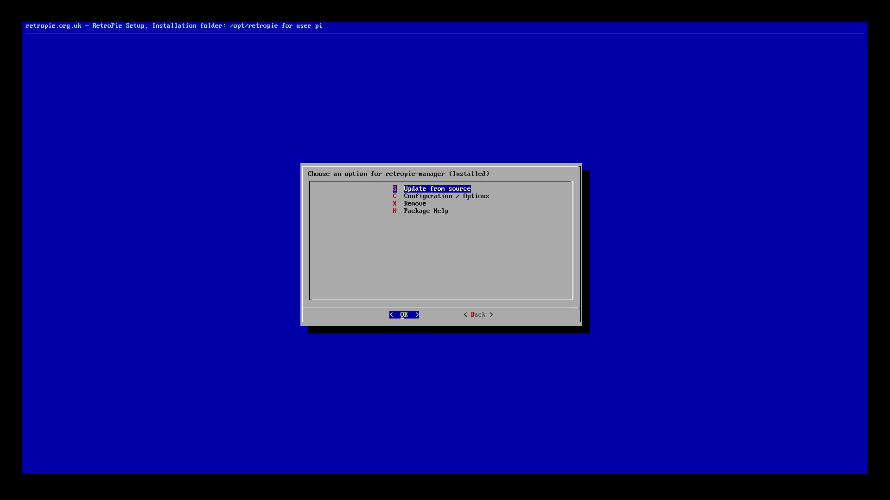
key("Down")
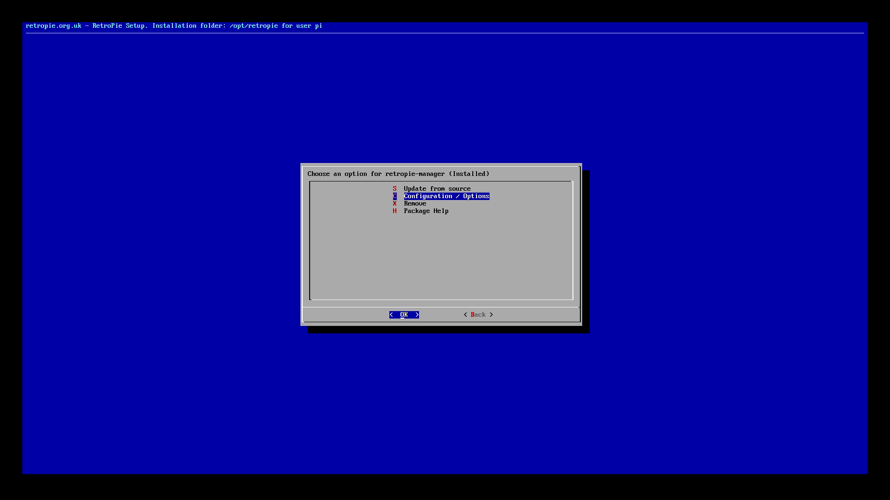
left_click(403, 314)
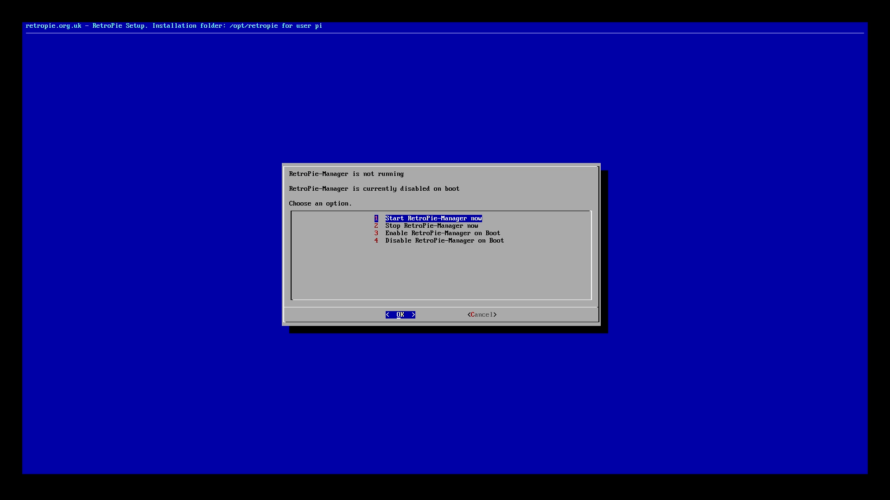
key("Down")
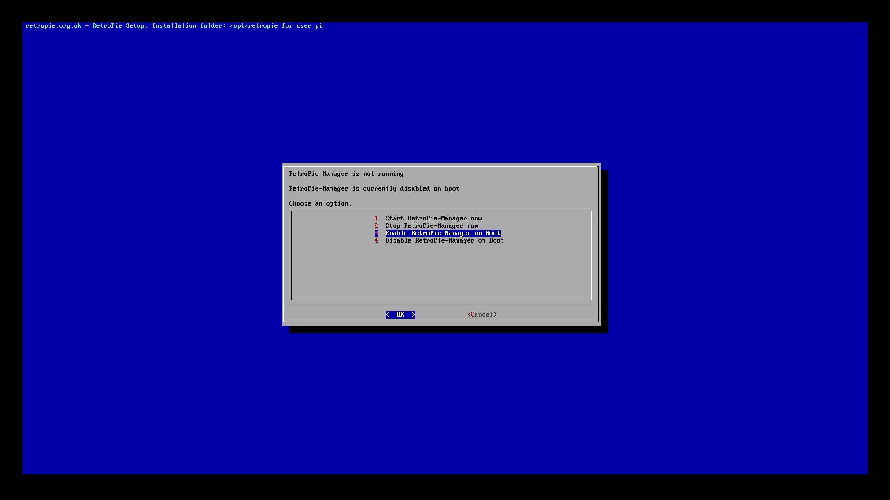
left_click(400, 315)
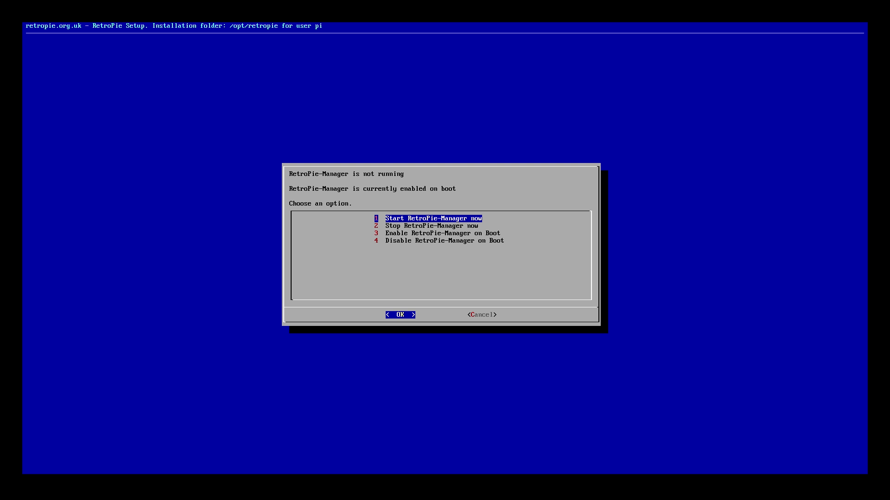
Leave the configuration options and return to the experimental package list
left_click(400, 314)
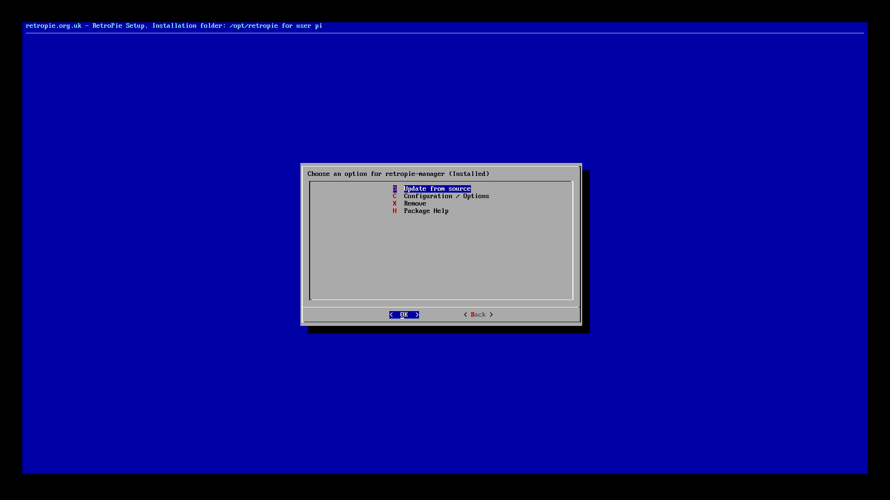
left_click(478, 315)
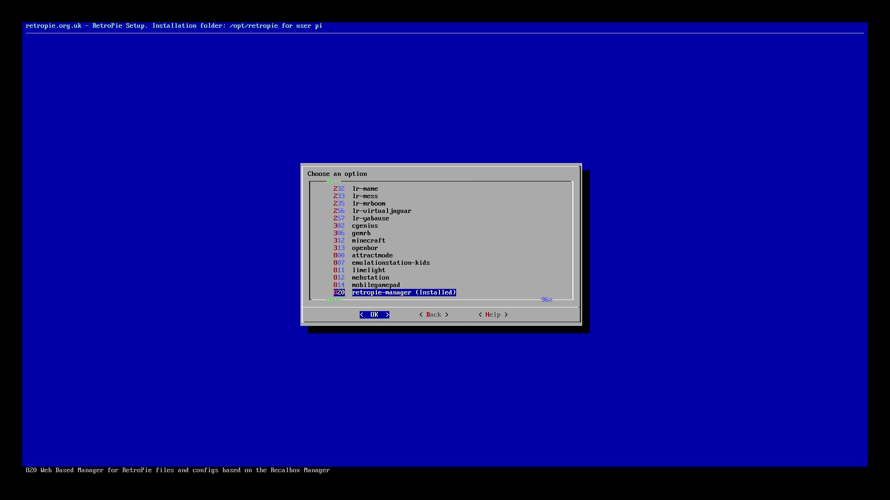
Back out to the RetroPie-Setup main menu and exit the script
left_click(433, 315)
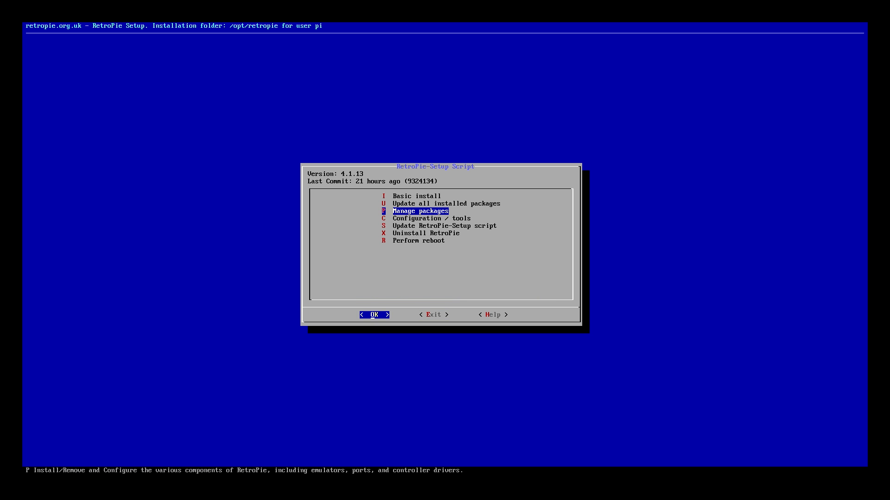
left_click(374, 315)
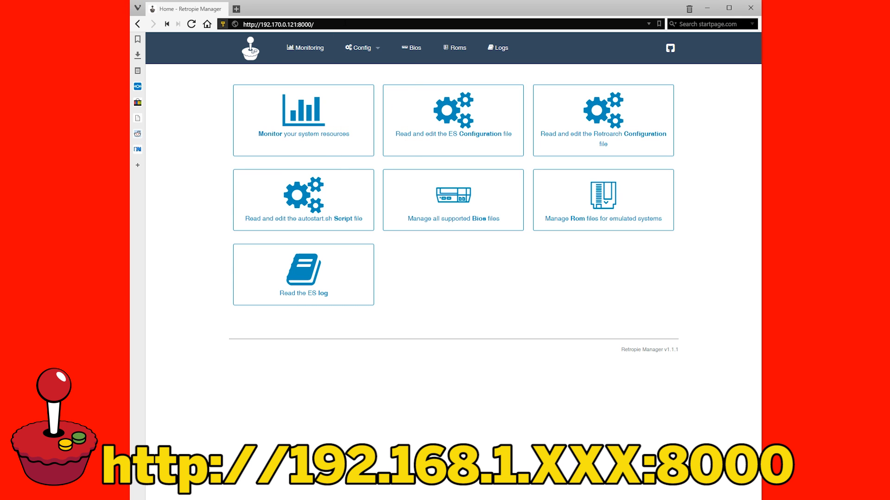
View the Monitoring page, then the Roms page to browse folders by system
left_click(303, 120)
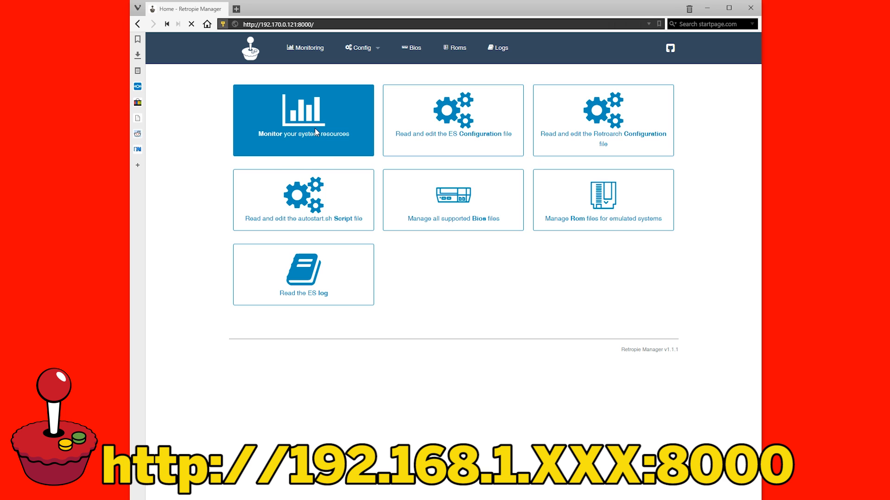
left_click(302, 119)
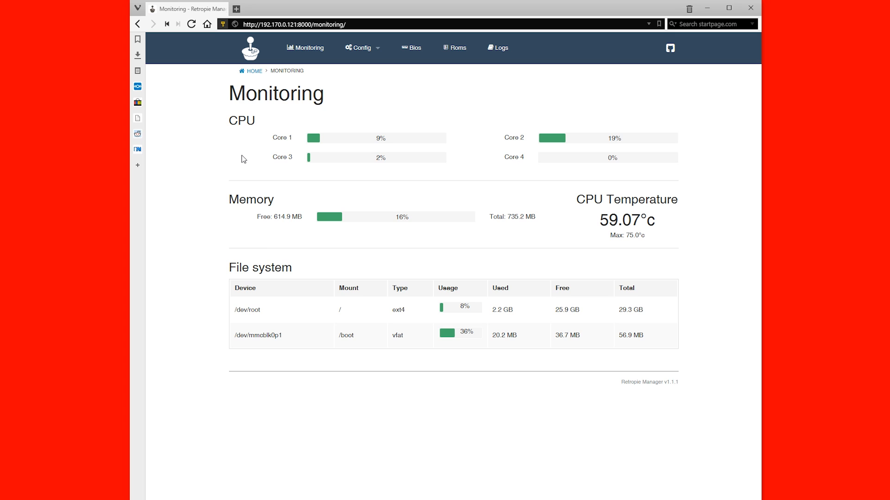
left_click(453, 47)
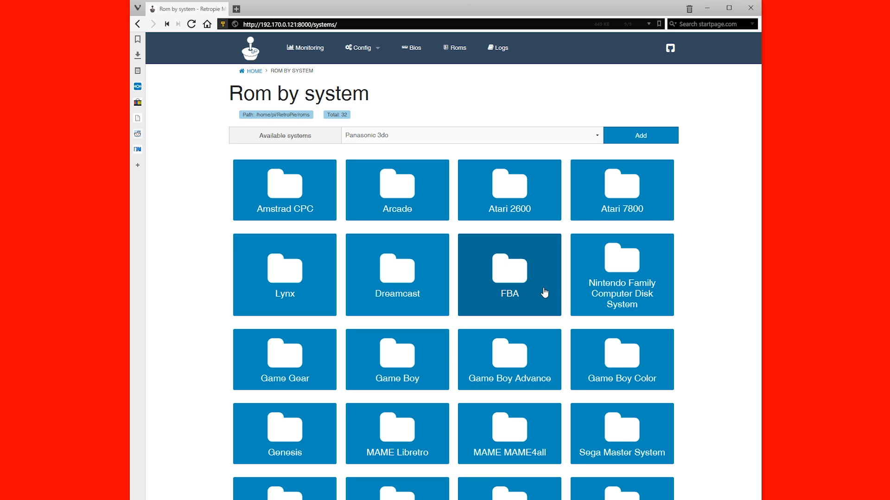
mouse_move(427, 379)
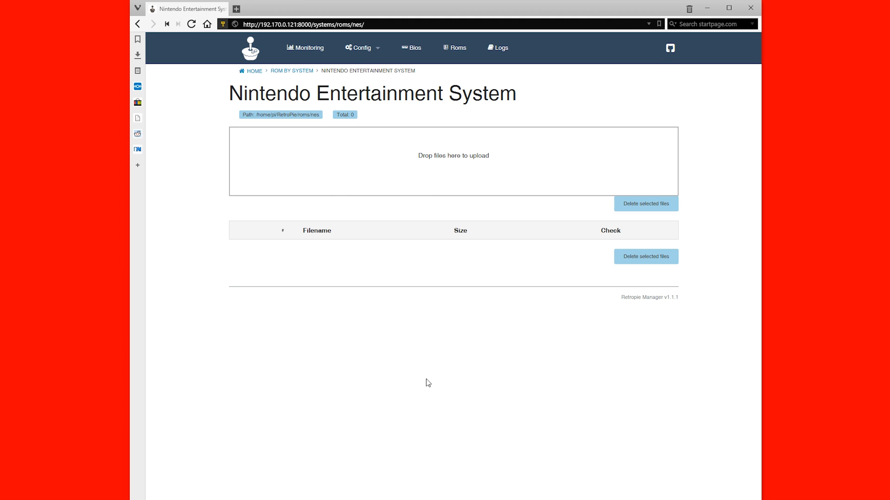
mouse_move(424, 407)
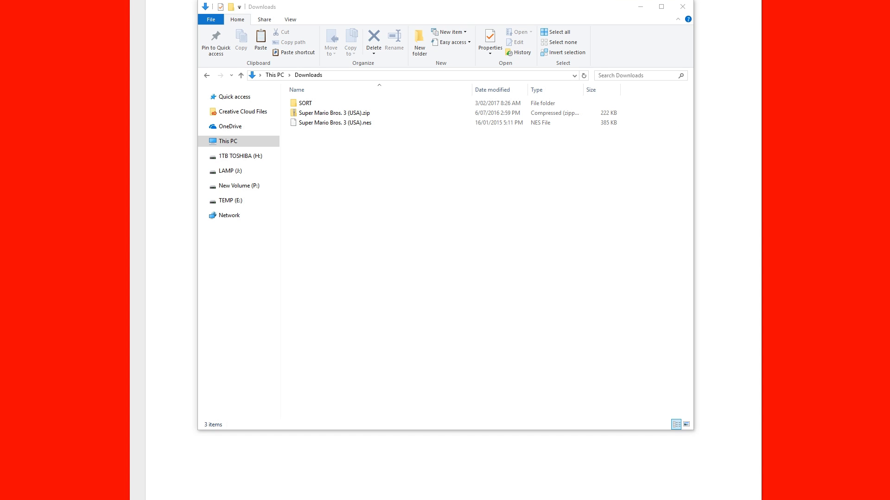
Upload Super Mario Bros. 3 (USA).zip to the NES folder and bring up EmulationStation's main menu
left_click(337, 123)
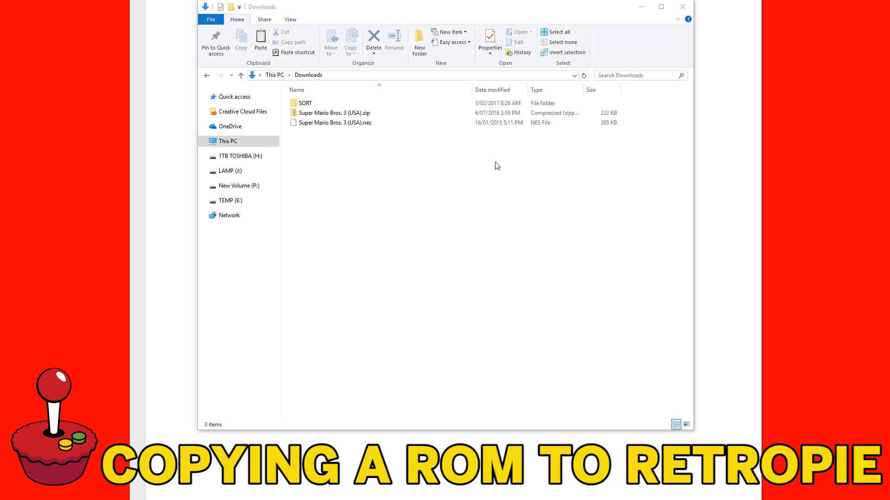
mouse_move(465, 157)
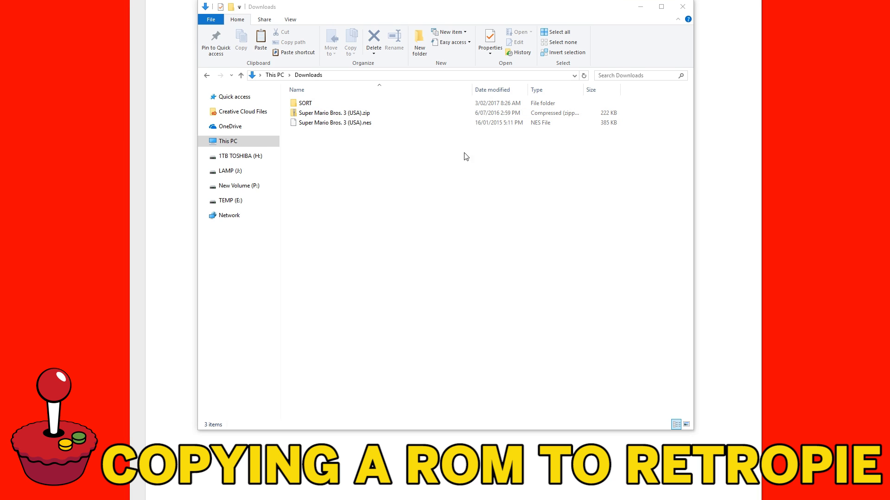
mouse_move(622, 117)
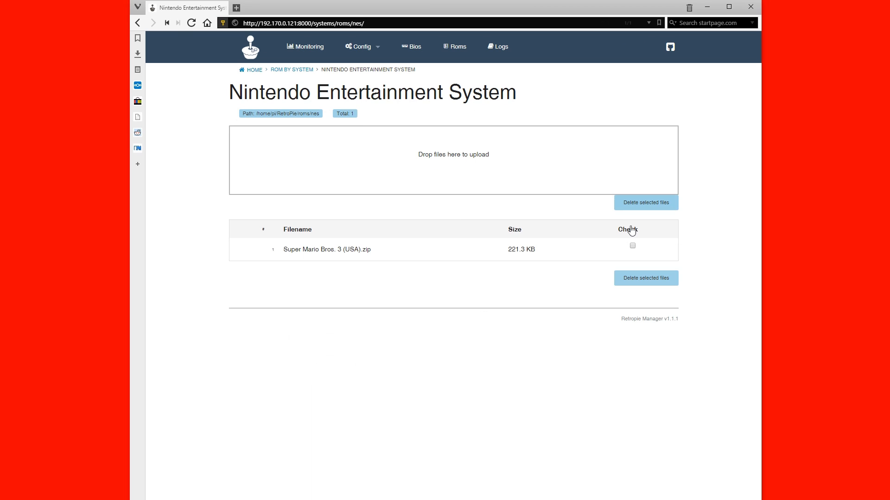
mouse_move(483, 295)
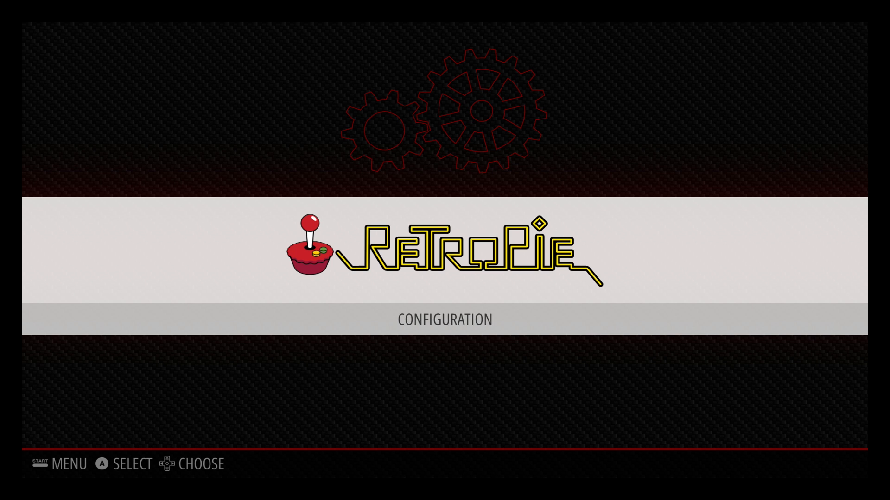
key("start")
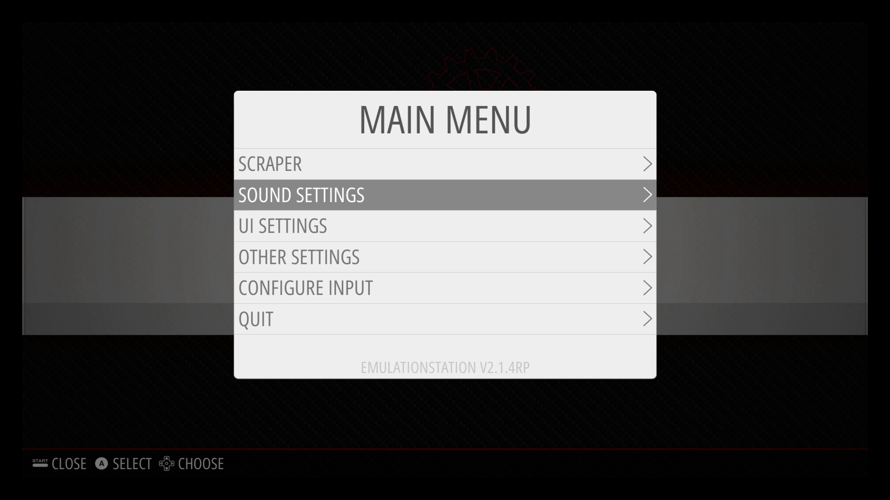